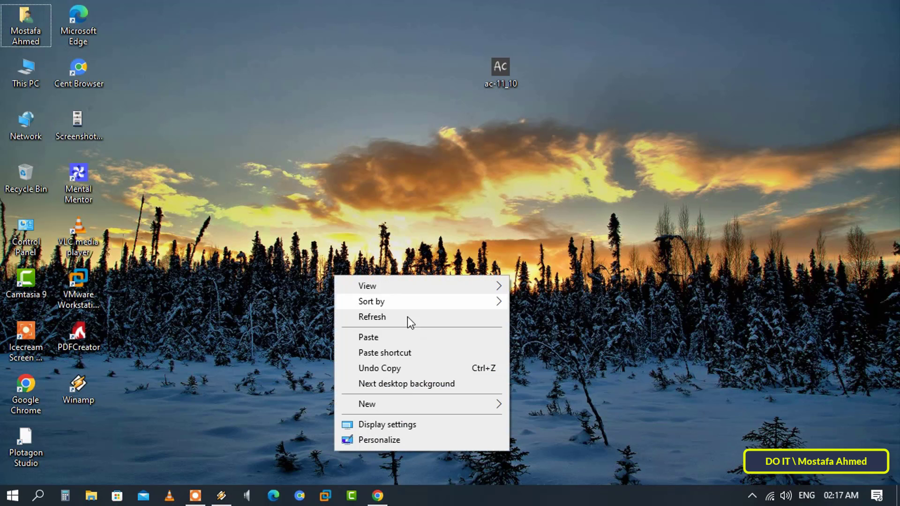
Step: Review the Test file's Properties showing created and modified April 21, 2024, 02:17:12 AM
{"action": "left_click", "coordinate": [366, 404]}
{"action": "type", "text": "Test"}
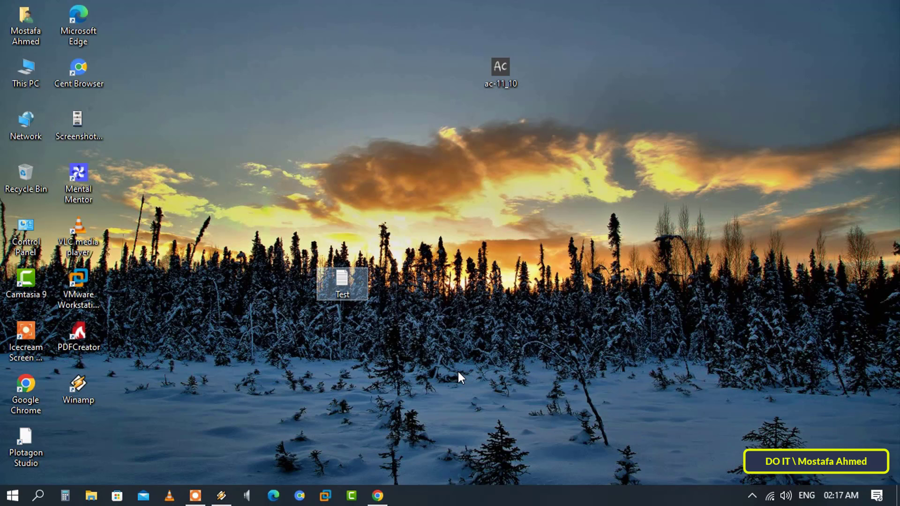
{"action": "right_click", "coordinate": [342, 283]}
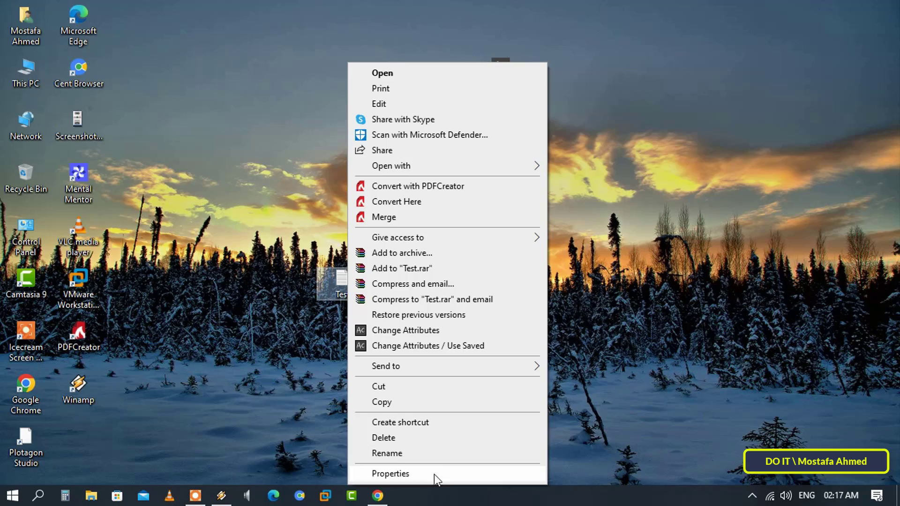
{"action": "left_click", "coordinate": [390, 473]}
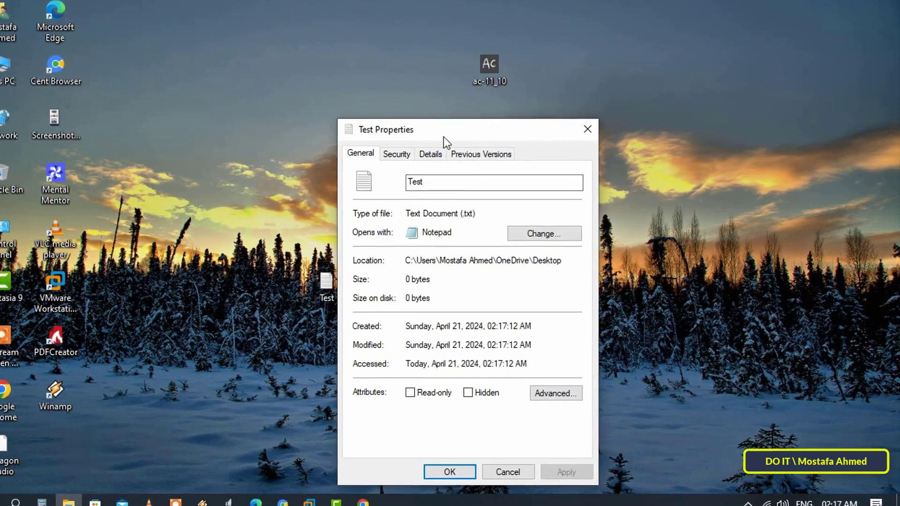
{"action": "left_click_drag", "start_coordinate": [447, 129], "coordinate": [445, 61]}
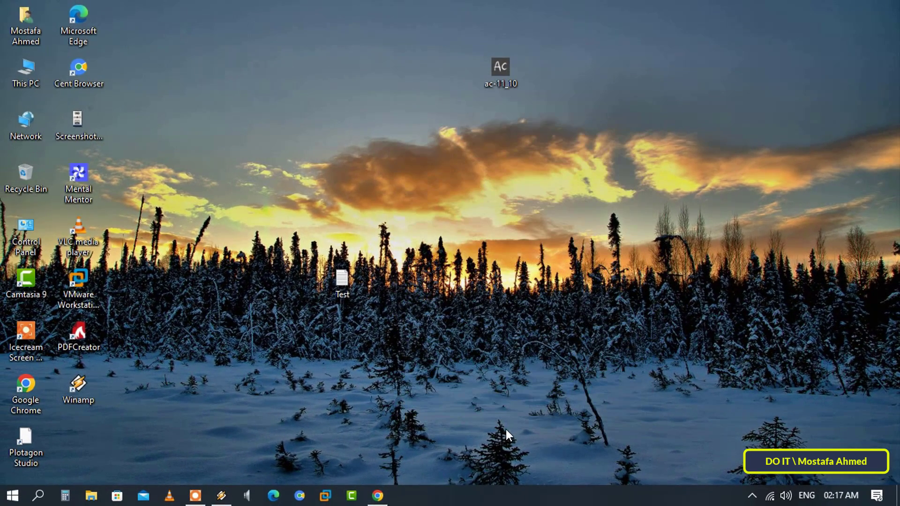
Step: Install Attribute Changer 11.10 from ac-11_10 in English, accepting the license and finishing setup
{"action": "left_click", "coordinate": [500, 73]}
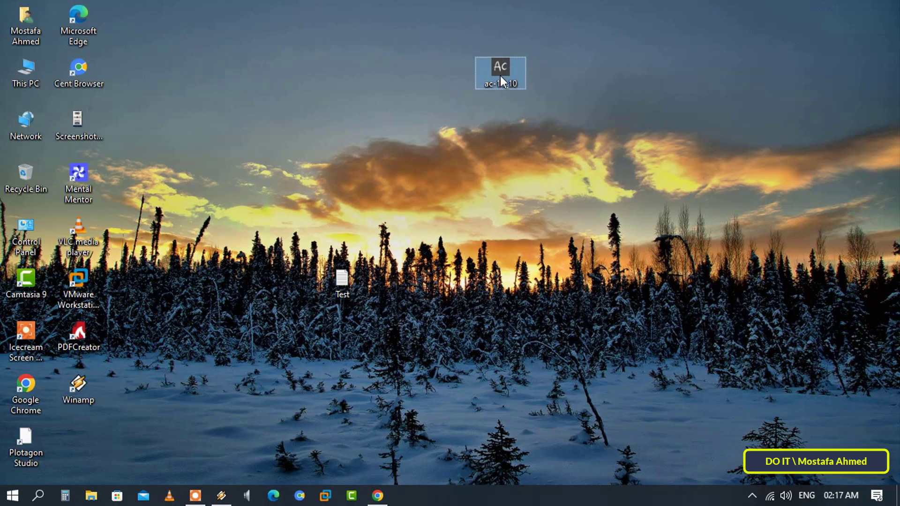
{"action": "double_click", "coordinate": [500, 73]}
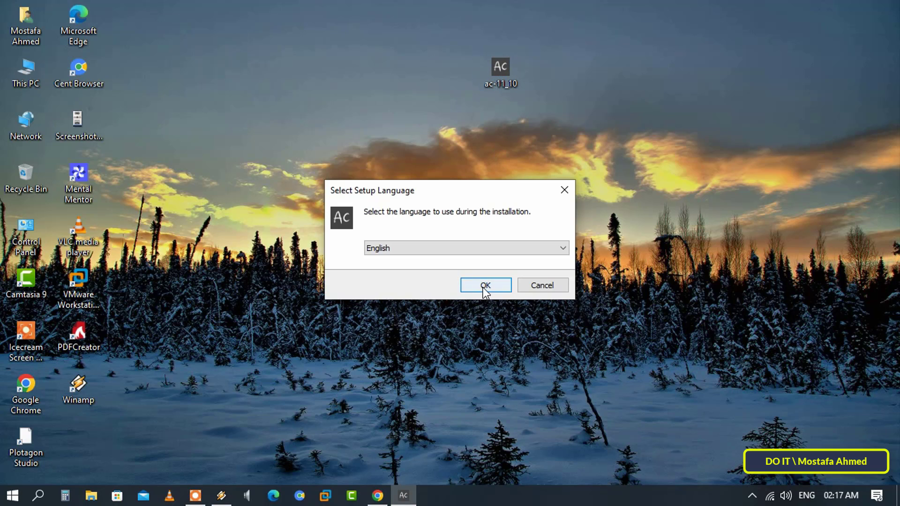
{"action": "left_click", "coordinate": [485, 285]}
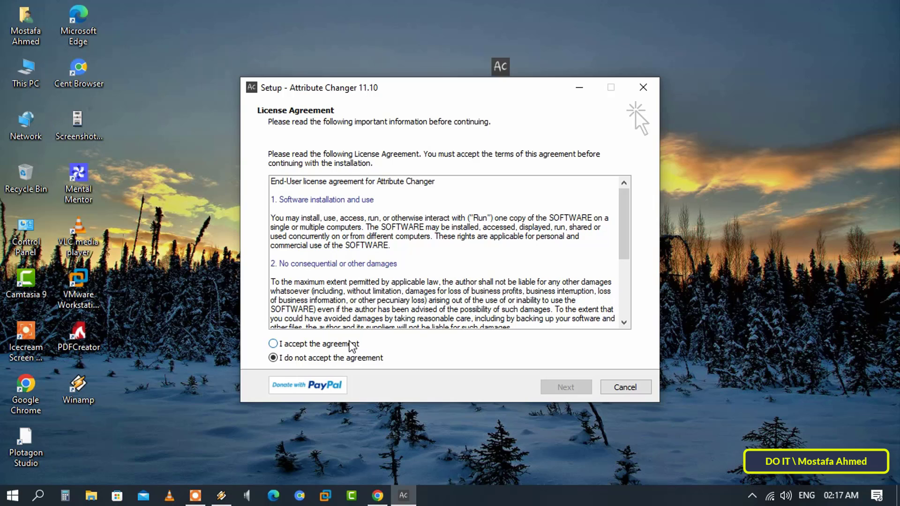
{"action": "left_click", "coordinate": [564, 386]}
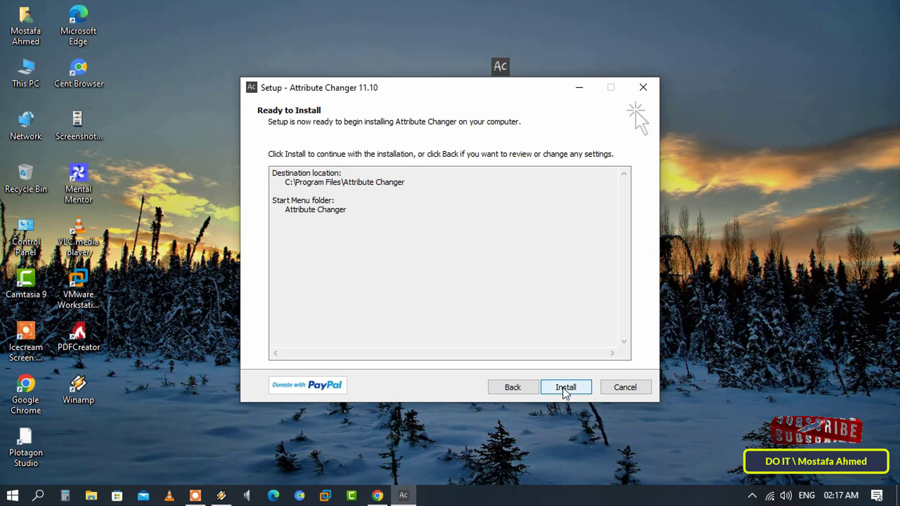
{"action": "left_click", "coordinate": [565, 387]}
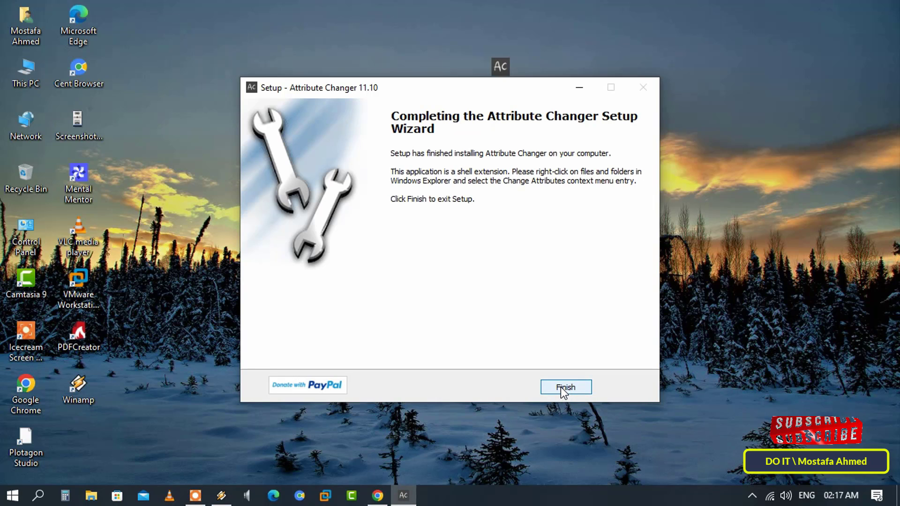
{"action": "left_click", "coordinate": [564, 386]}
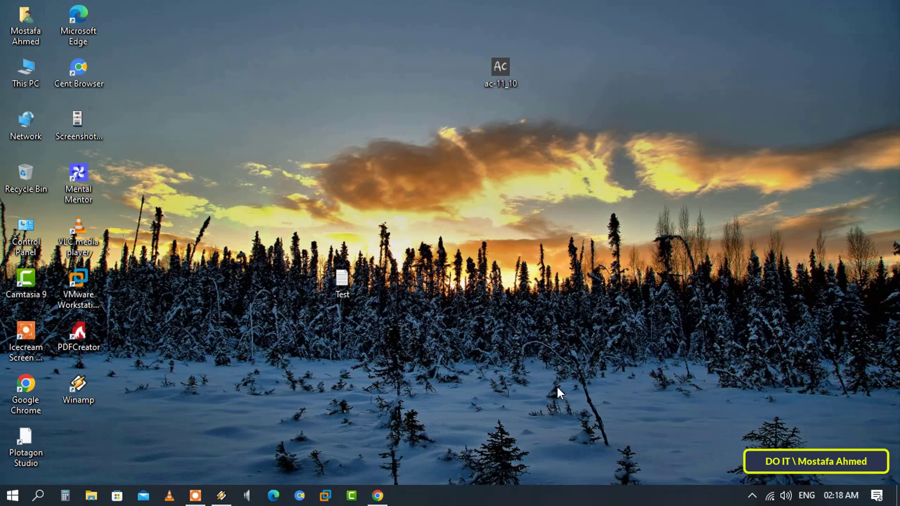
{"action": "mouse_move", "coordinate": [533, 390]}
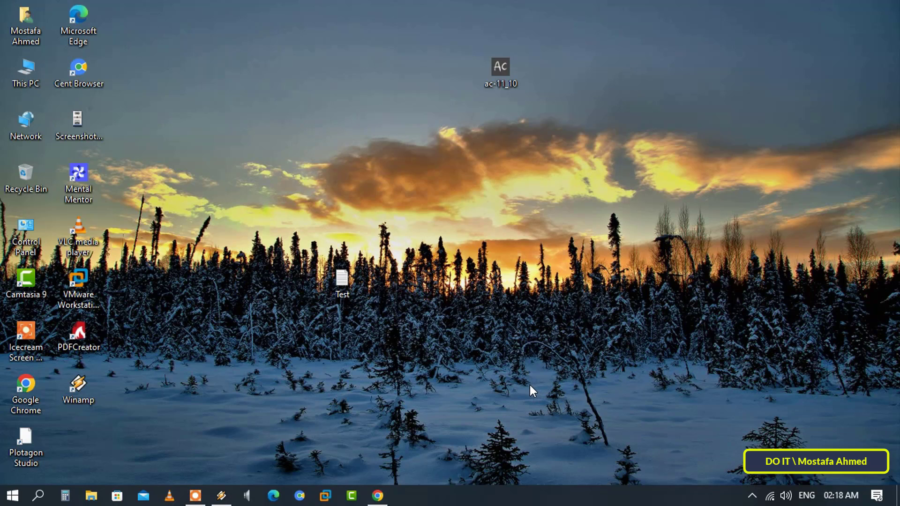
Step: Launch Change Attributes on the desktop Test file from its context menu
{"action": "left_click", "coordinate": [499, 72]}
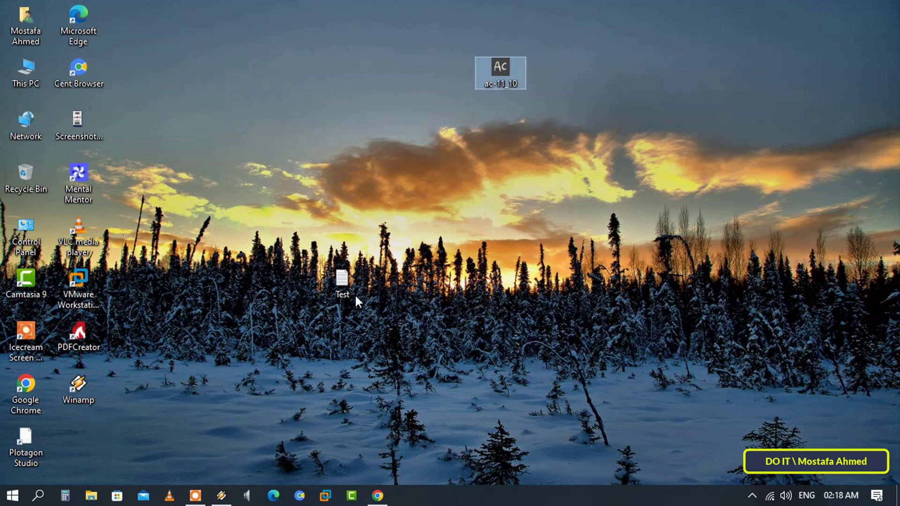
{"action": "right_click", "coordinate": [341, 281]}
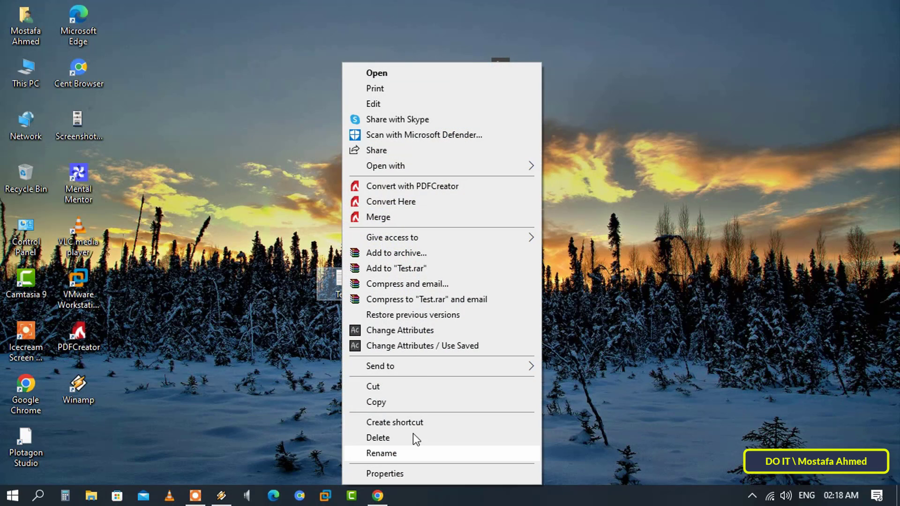
{"action": "mouse_move", "coordinate": [400, 330]}
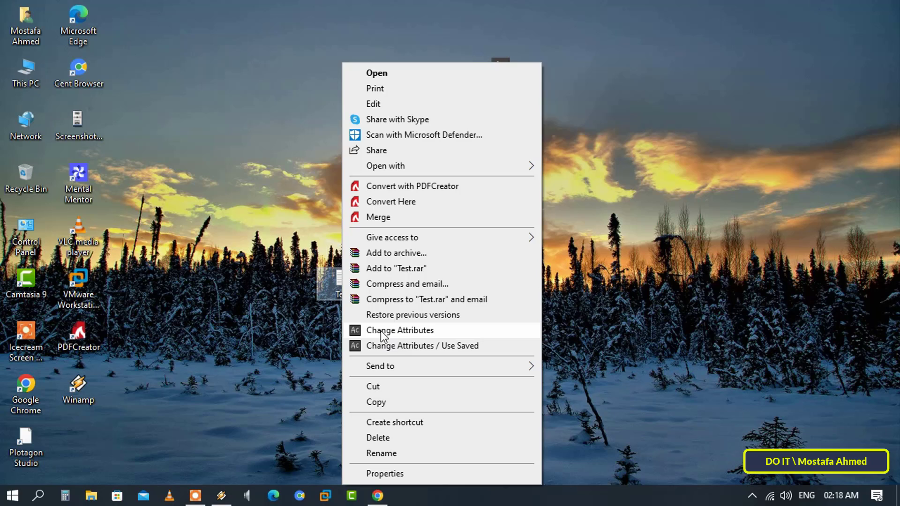
{"action": "mouse_move", "coordinate": [432, 335]}
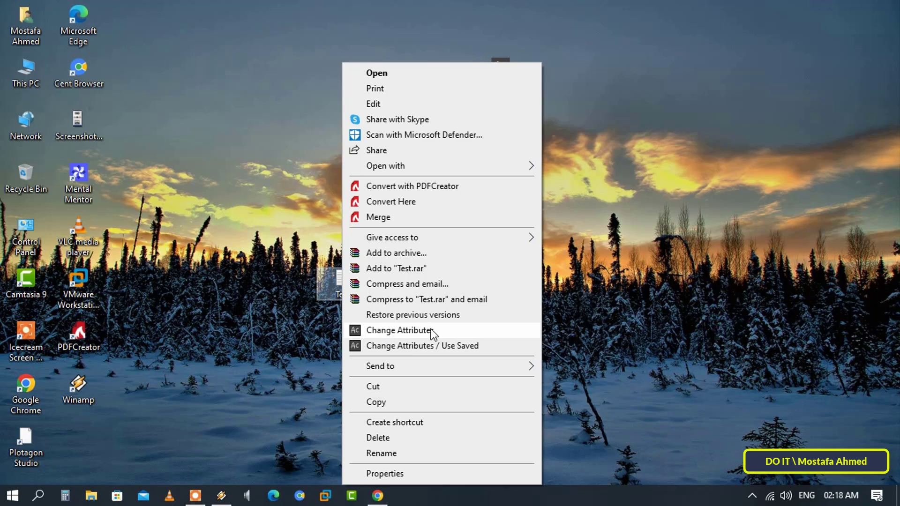
{"action": "left_click", "coordinate": [399, 330]}
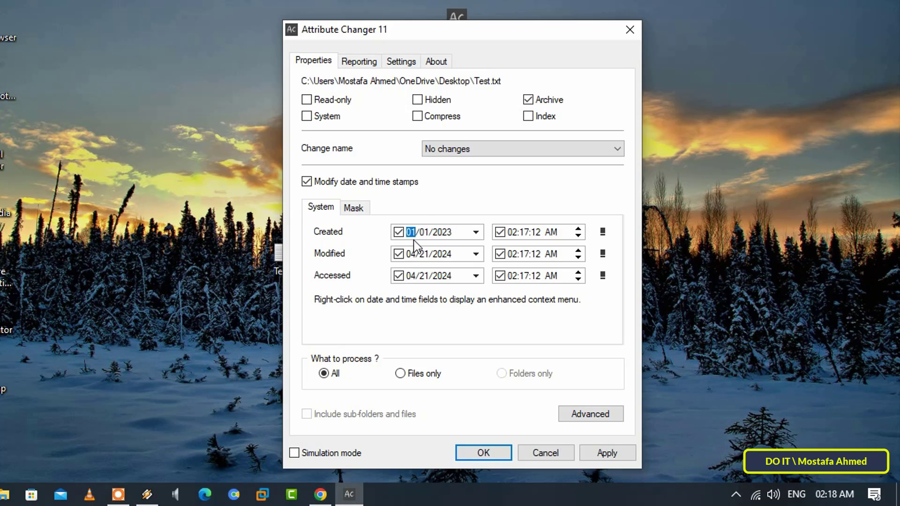
Step: Apply created 01/01/2023 and modified 02/01/2023, both 10:00:00 AM, to Test.txt
{"action": "left_click", "coordinate": [513, 231]}
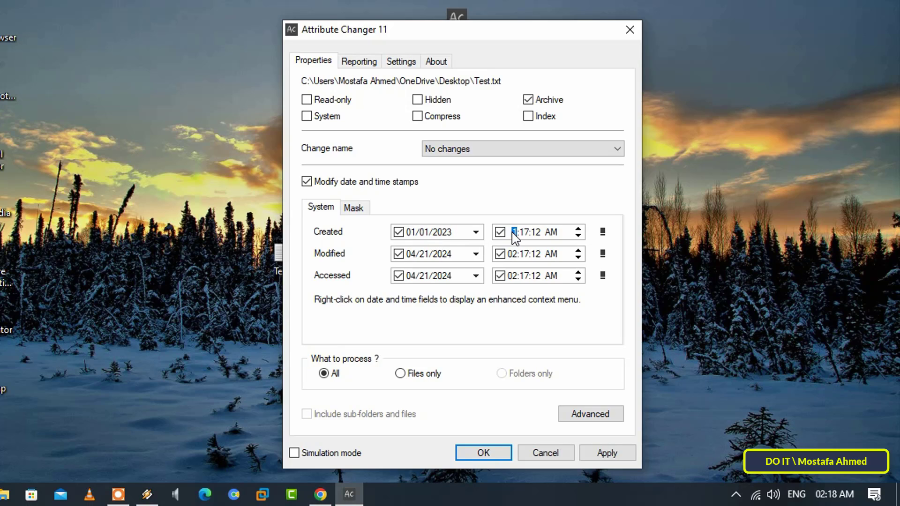
{"action": "type", "text": "10:00:00"}
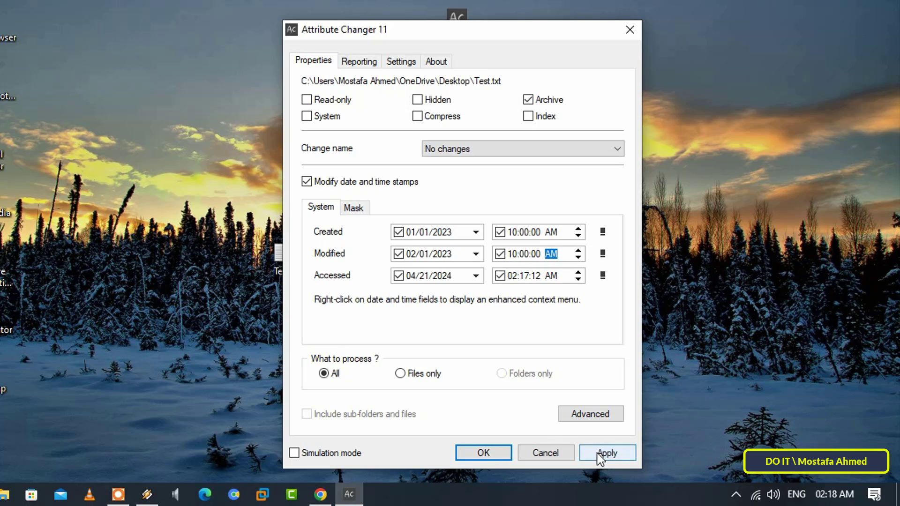
{"action": "left_click", "coordinate": [606, 453]}
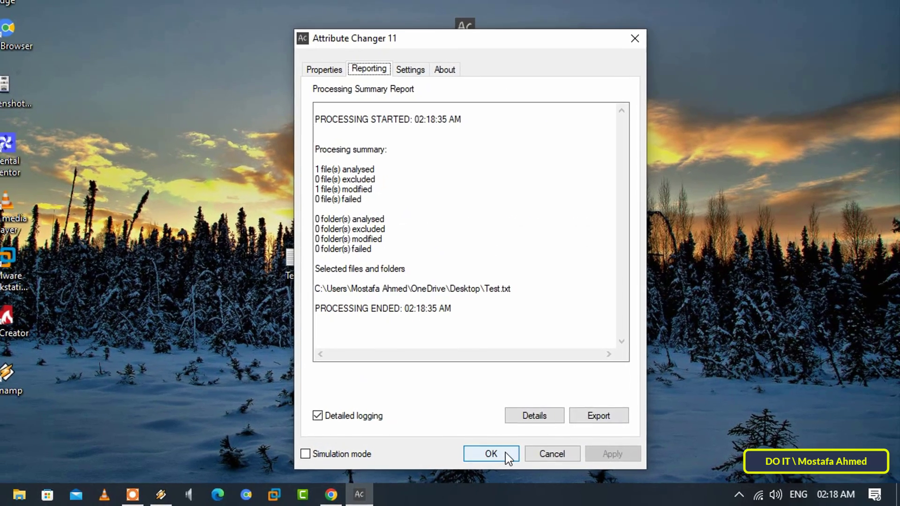
Step: Close Attribute Changer and confirm Test's properties show created January 01 and modified February 01, 2023, 10:00 AM
{"action": "left_click", "coordinate": [490, 453]}
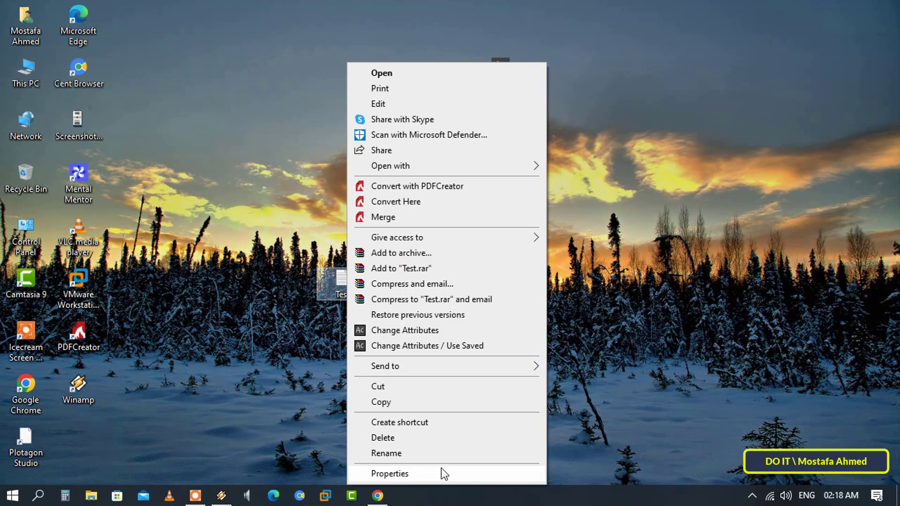
{"action": "left_click", "coordinate": [390, 474]}
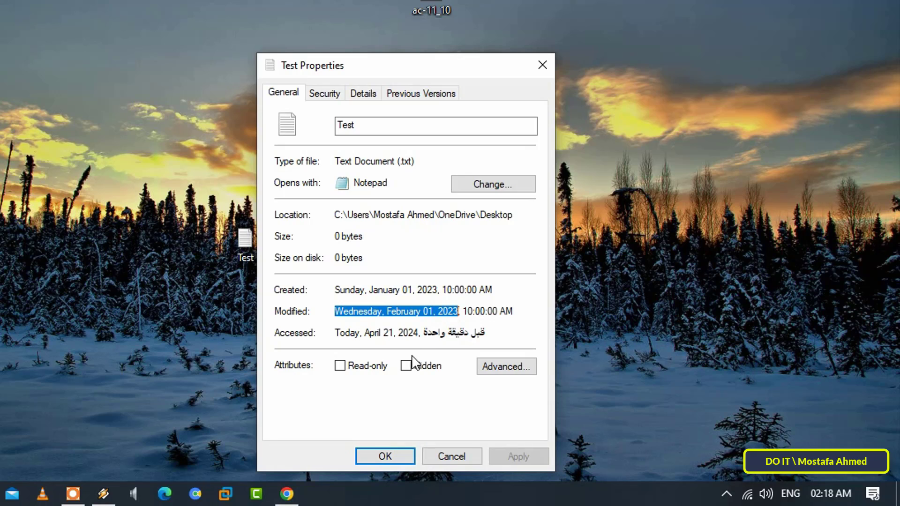
{"action": "left_click", "coordinate": [395, 311]}
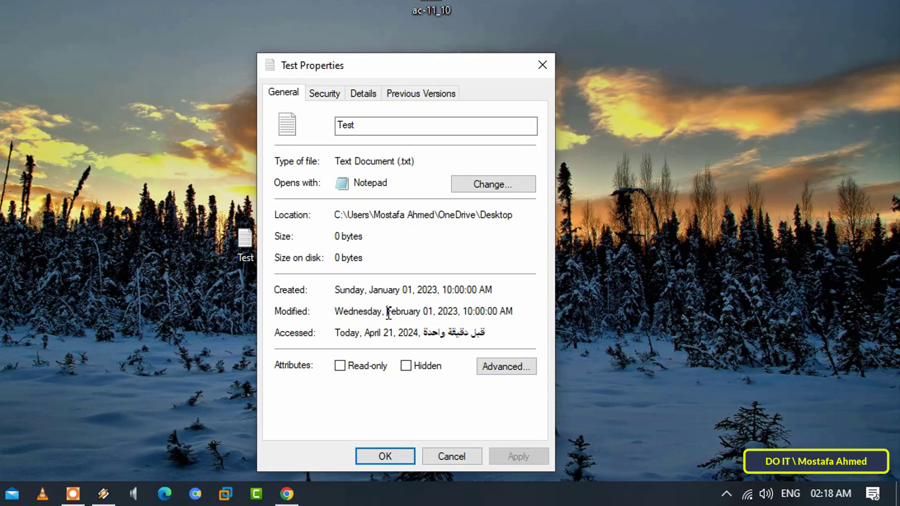
{"action": "double_click", "coordinate": [422, 311]}
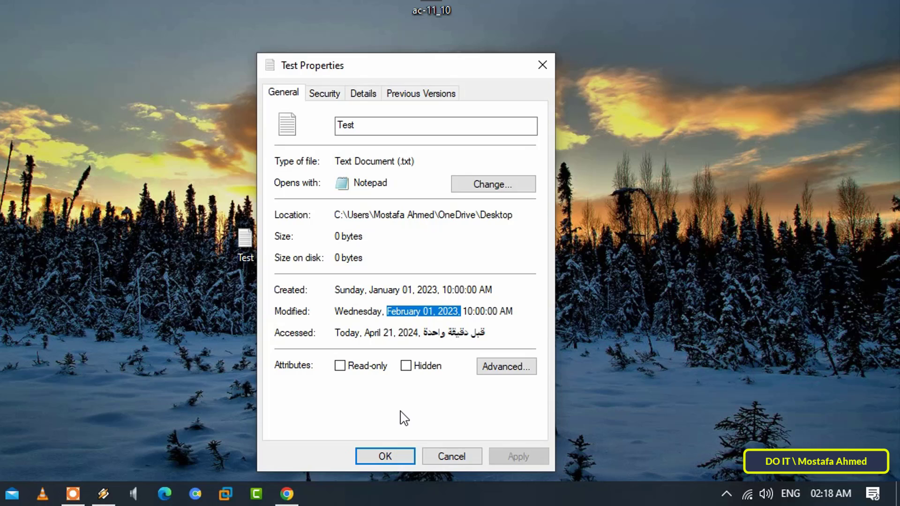
{"action": "mouse_move", "coordinate": [394, 409]}
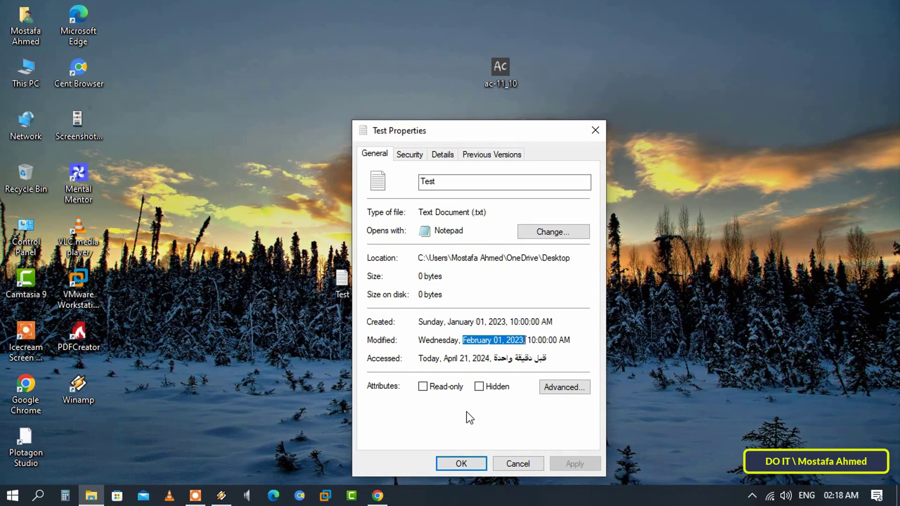
{"action": "left_click", "coordinate": [460, 463]}
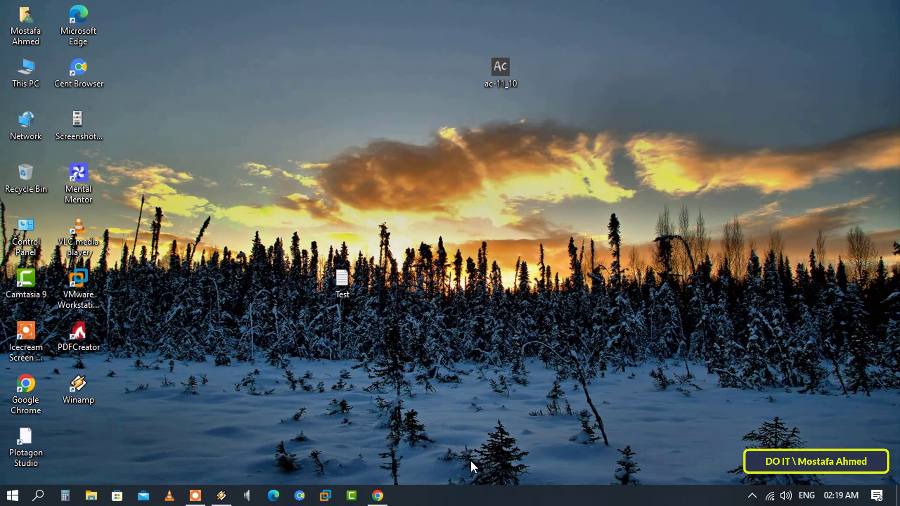
{"action": "double_click", "coordinate": [341, 278]}
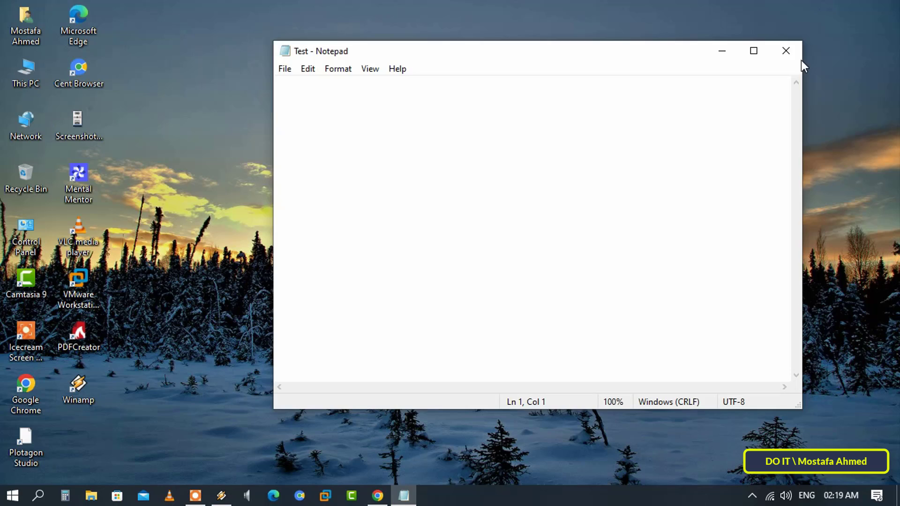
{"action": "left_click", "coordinate": [785, 51]}
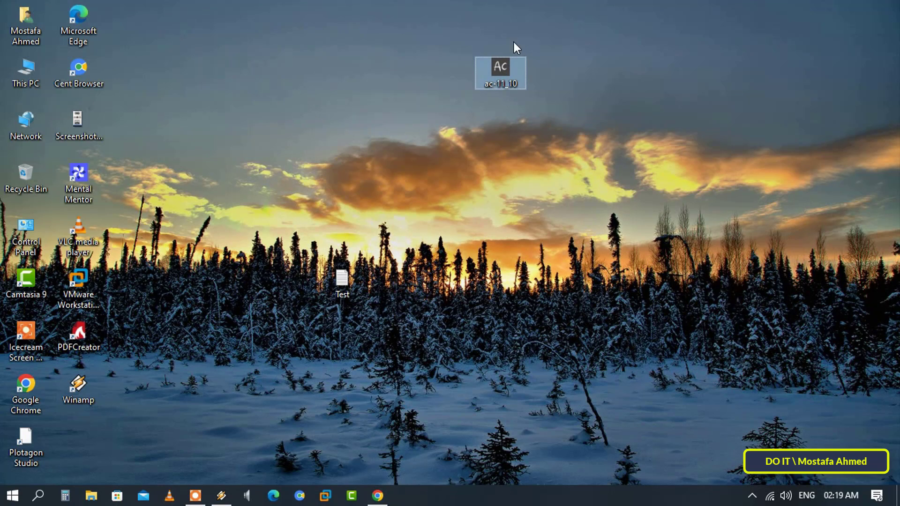
{"action": "mouse_move", "coordinate": [537, 95]}
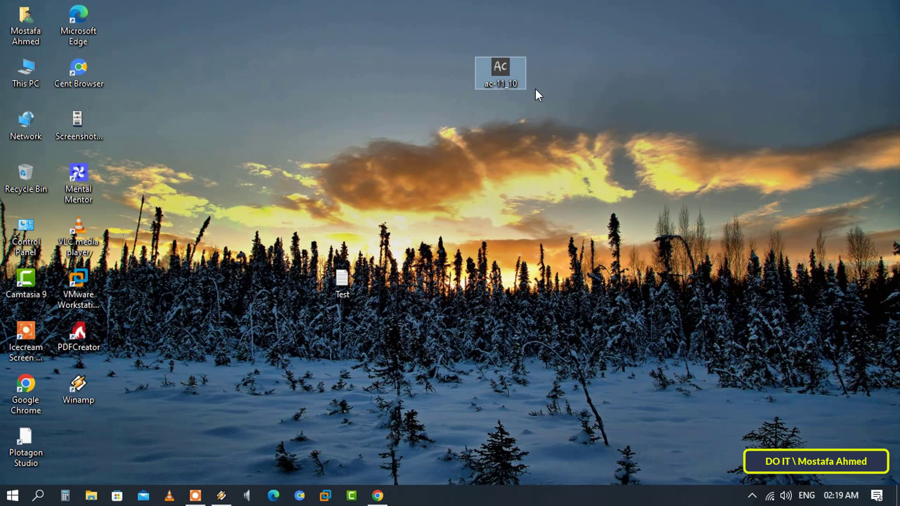